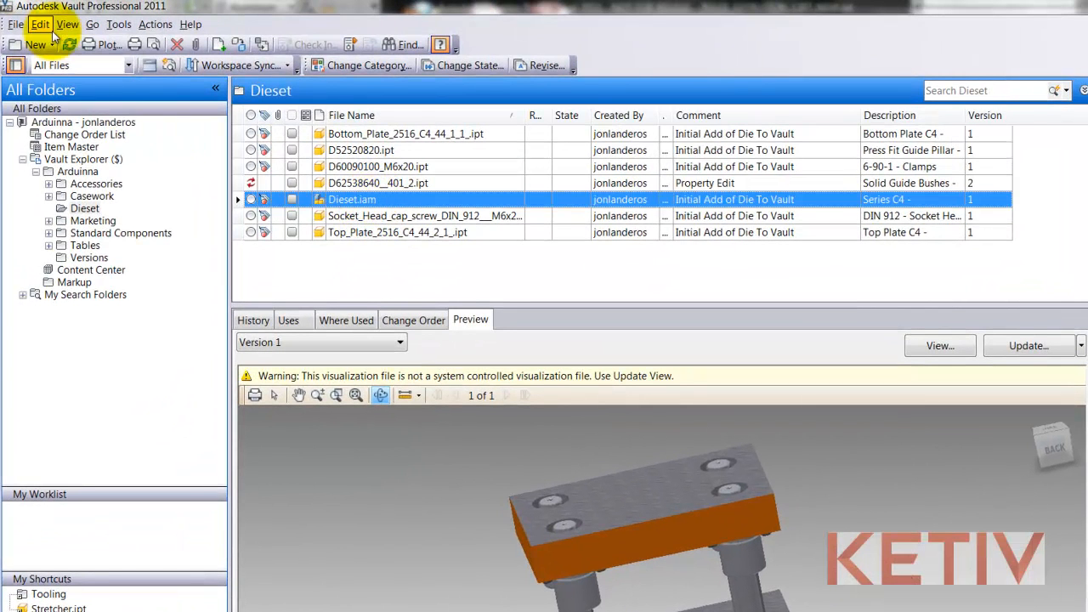
- Begin a property edit on Dieset.iam and add parts D52520820, D60090100_M6x20 and D62538640__401_2
{"action": "left_click", "coordinate": [39, 24]}
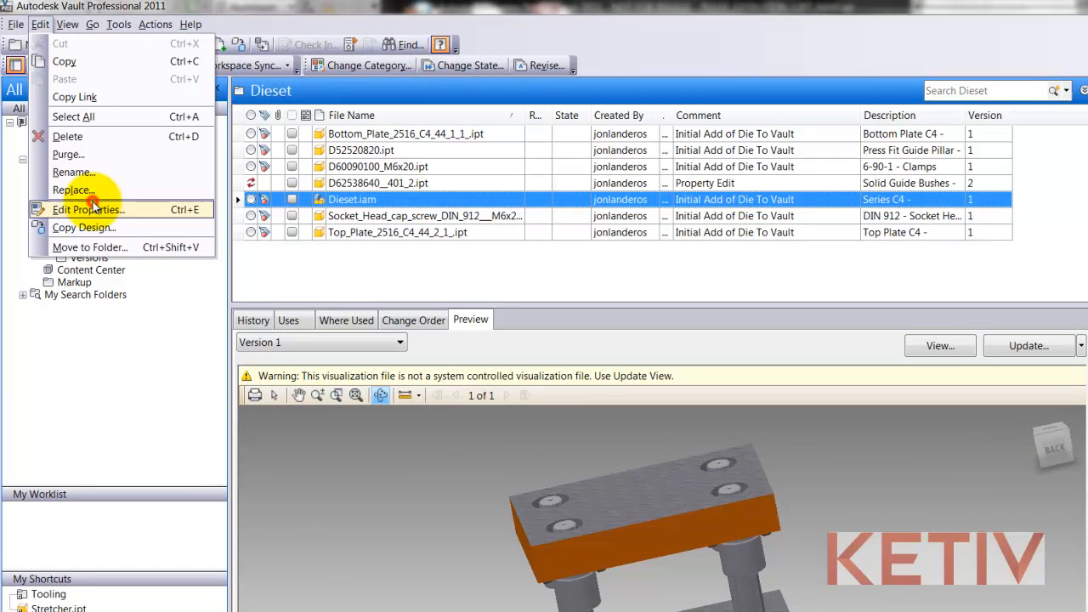
{"action": "left_click", "coordinate": [88, 209]}
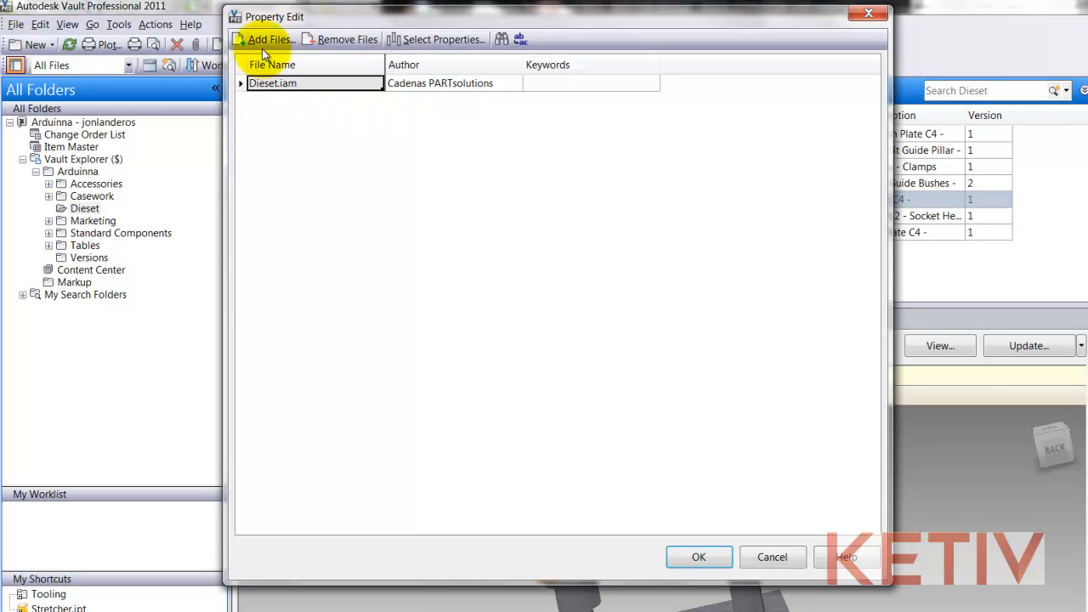
{"action": "left_click", "coordinate": [265, 39]}
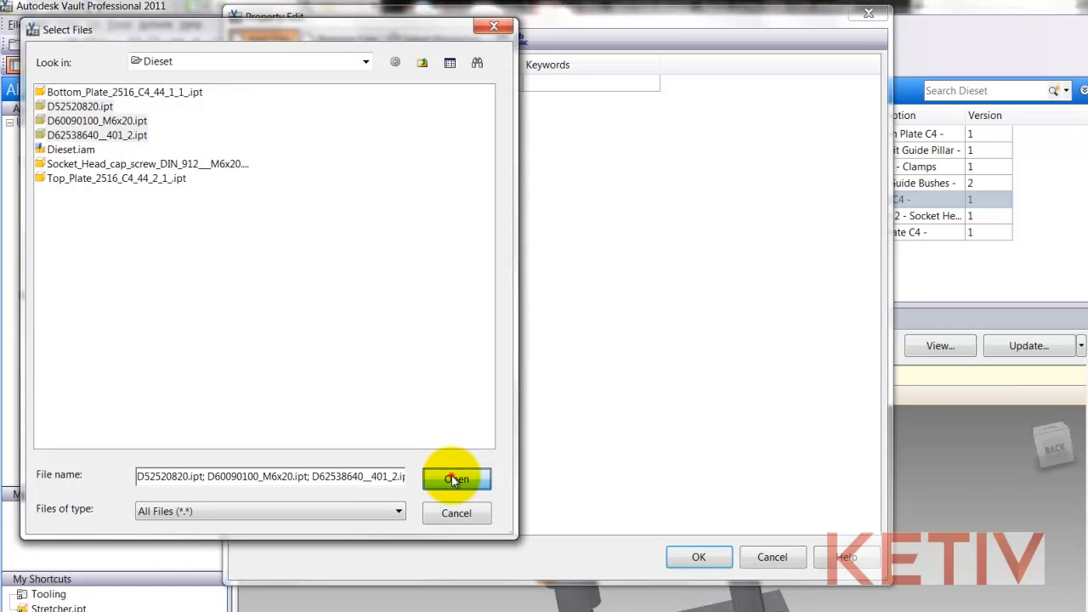
{"action": "left_click", "coordinate": [455, 479]}
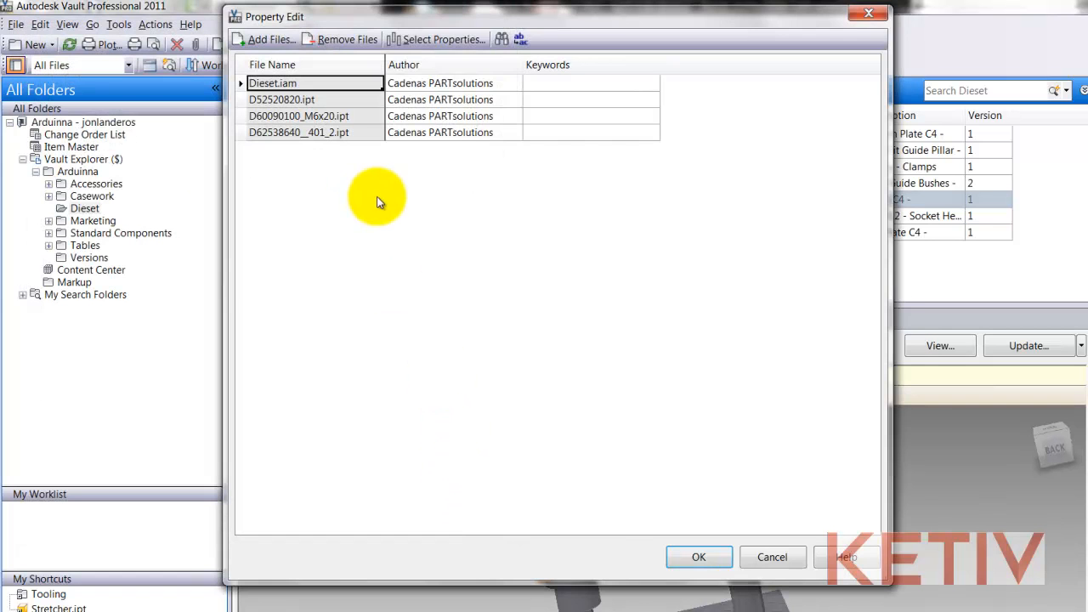
- Add the Comment and Cost properties from Frequently-used fields as editable columns
{"action": "left_click", "coordinate": [442, 39]}
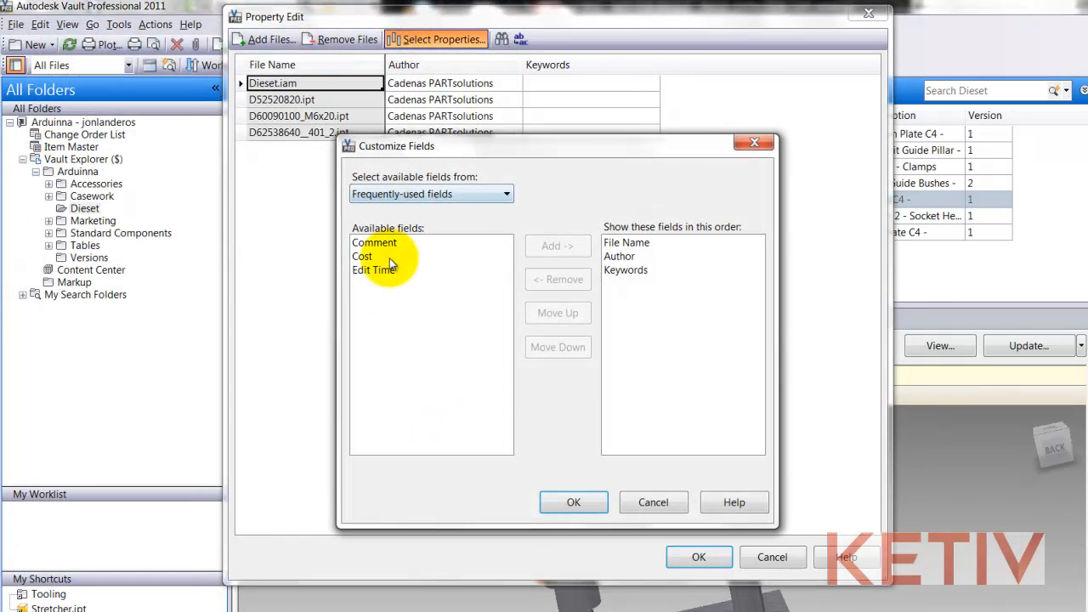
{"action": "left_click", "coordinate": [374, 242]}
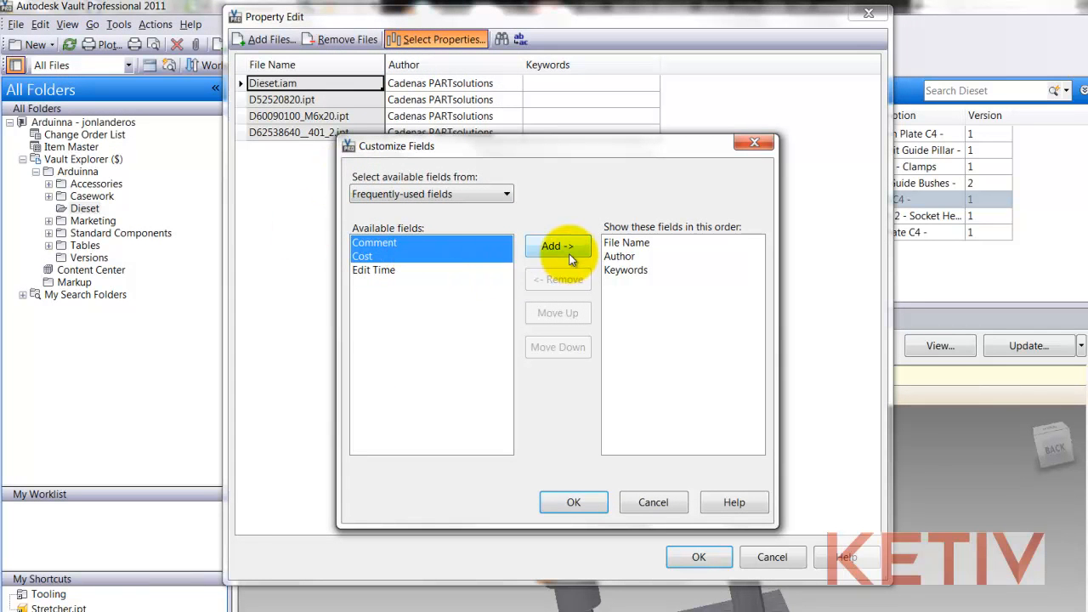
{"action": "left_click", "coordinate": [557, 245]}
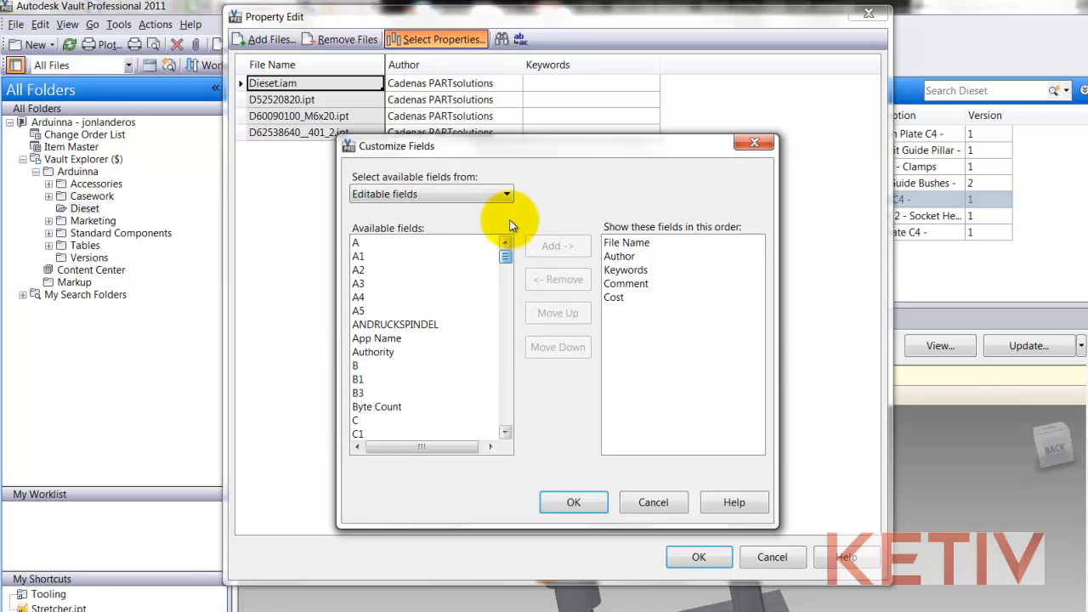
{"action": "left_click", "coordinate": [573, 501]}
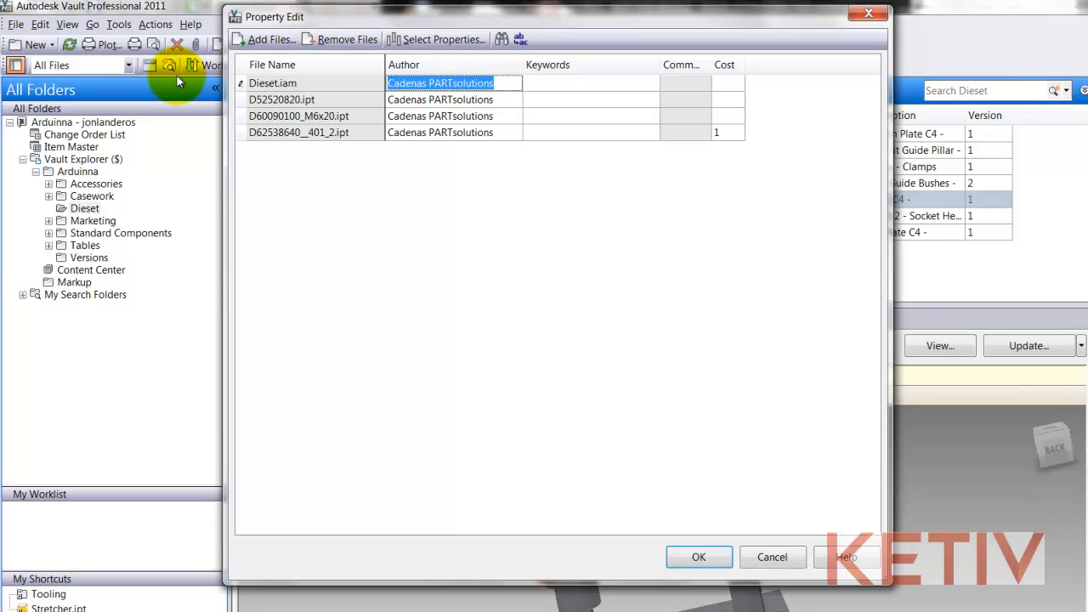
- Set the Author of all four files to 'Jonathan Landeros'
{"action": "type", "text": "Jonathan Landeros"}
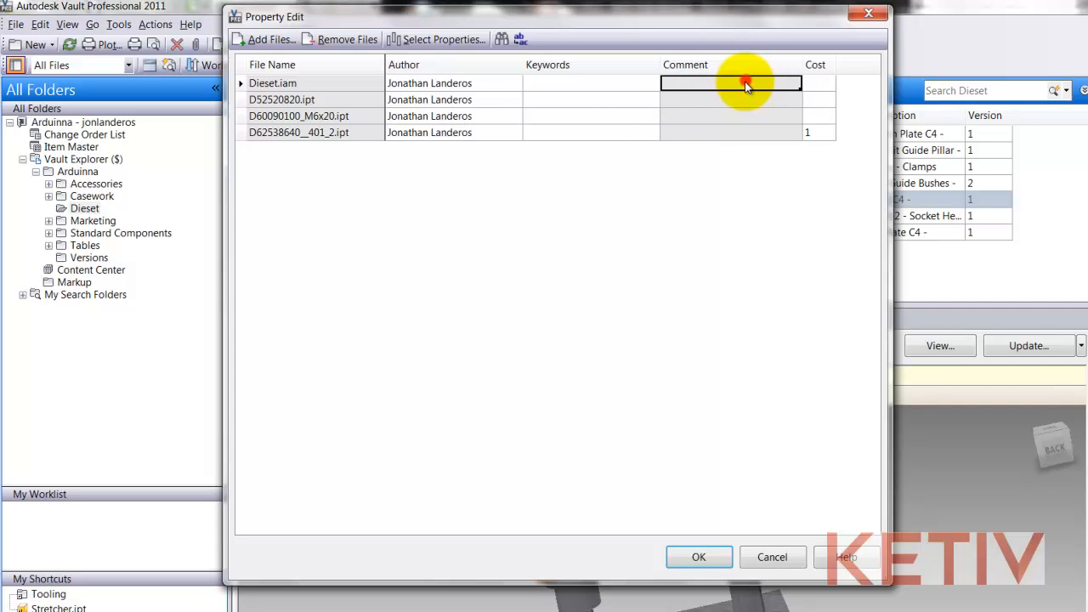
{"action": "mouse_move", "coordinate": [738, 236]}
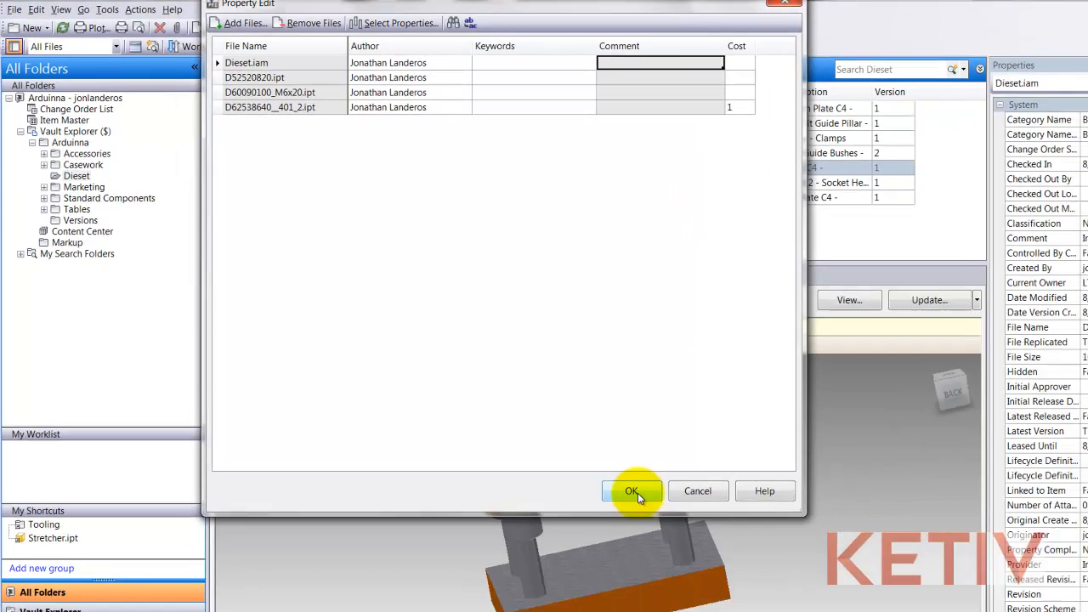
- Apply the property edits to the four files, review the update report and close it
{"action": "left_click", "coordinate": [632, 490]}
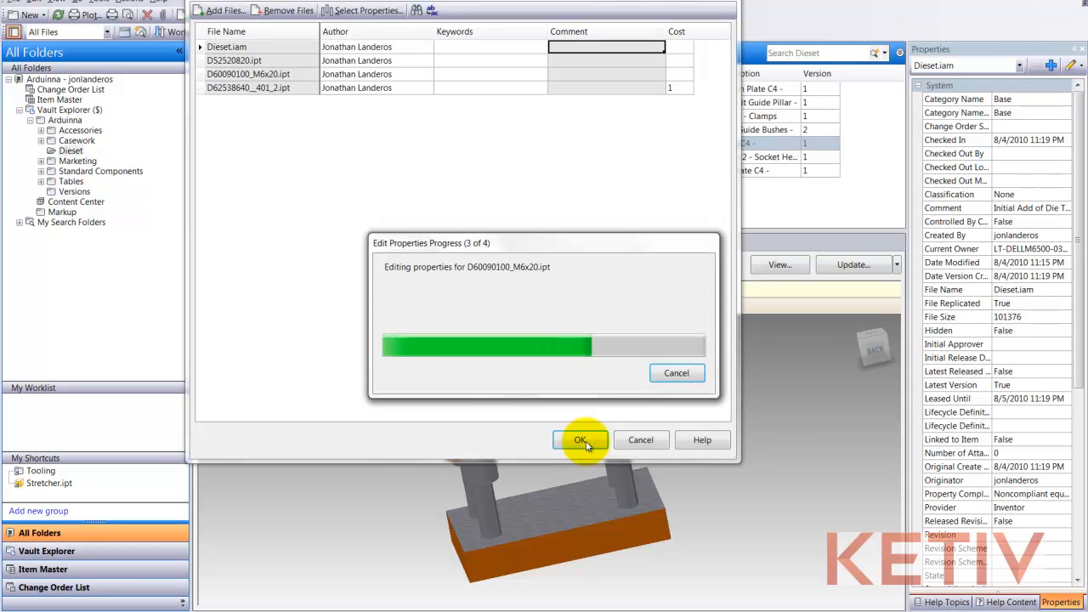
{"action": "left_click", "coordinate": [580, 439]}
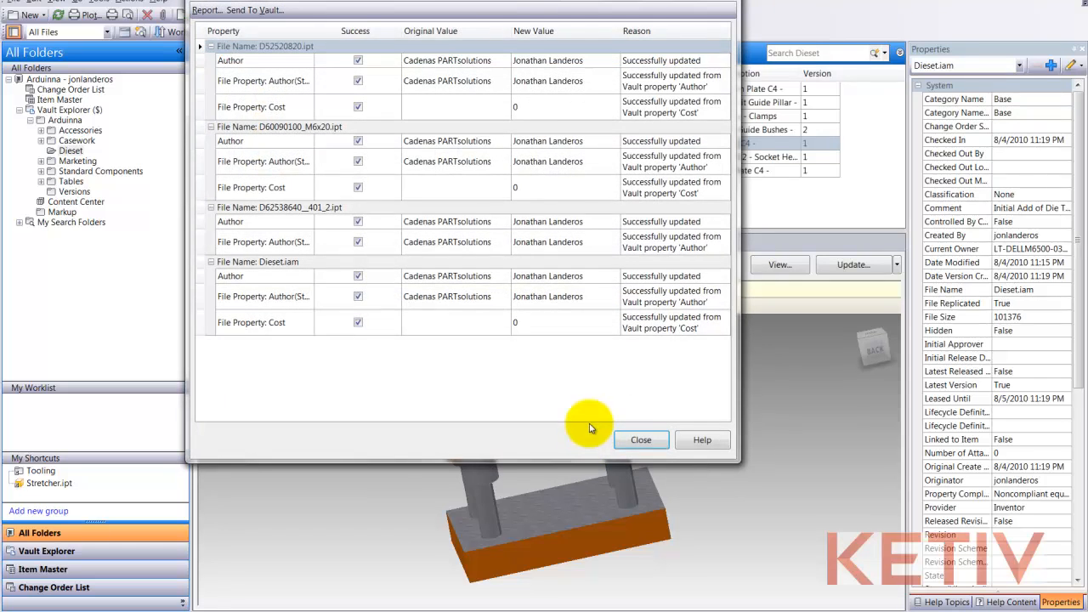
{"action": "mouse_move", "coordinate": [469, 218]}
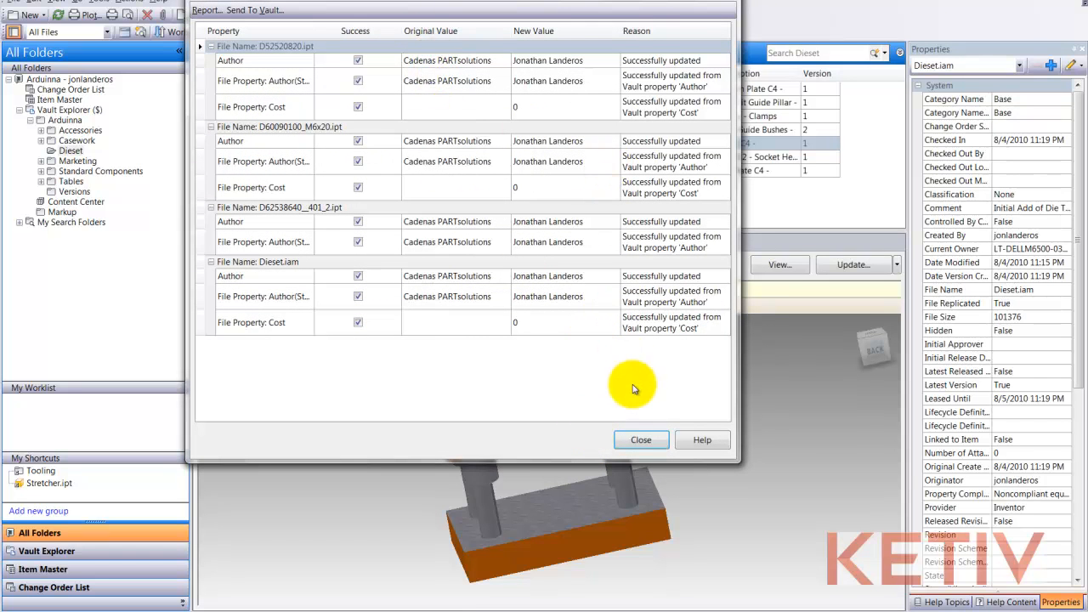
{"action": "left_click", "coordinate": [641, 438]}
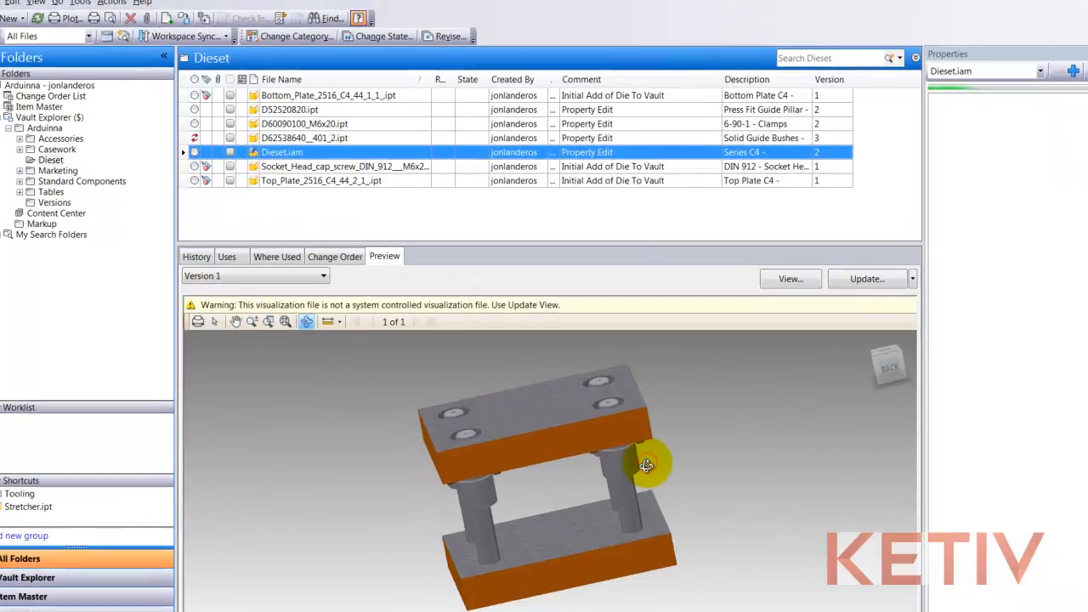